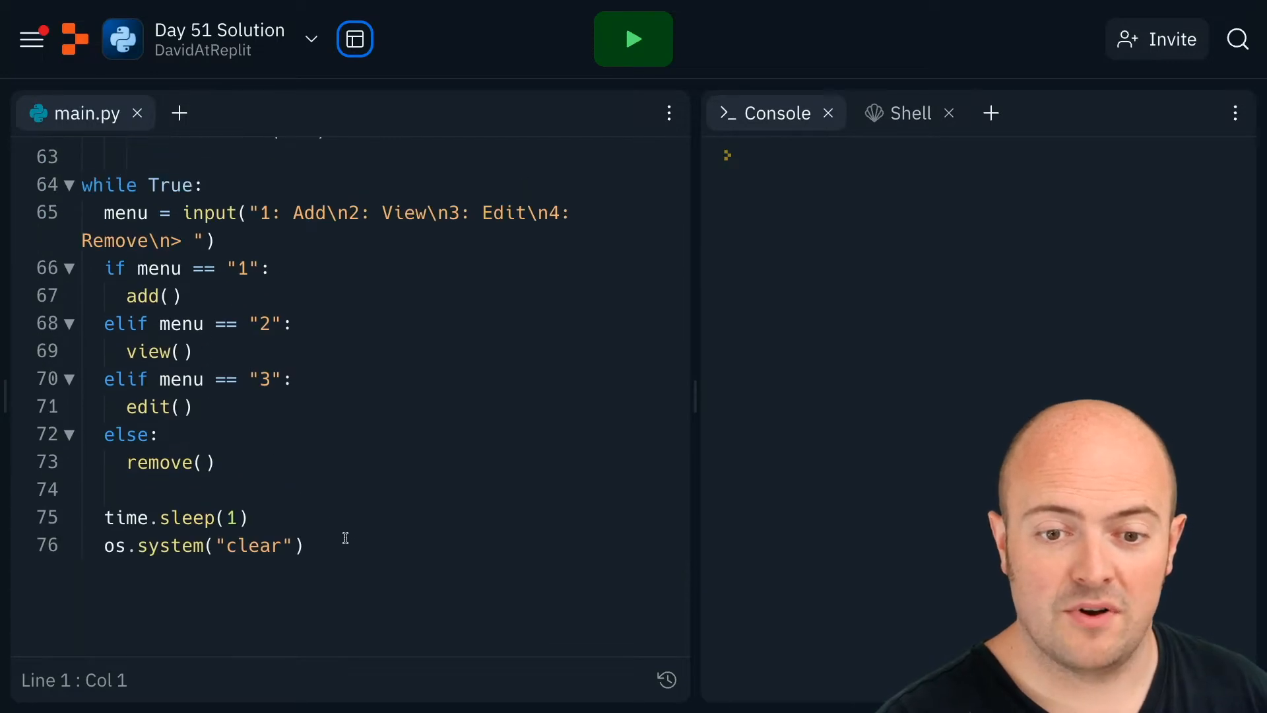
End the loop with f = open("to.do", "w") to open the save file for writing.
key("Enter")
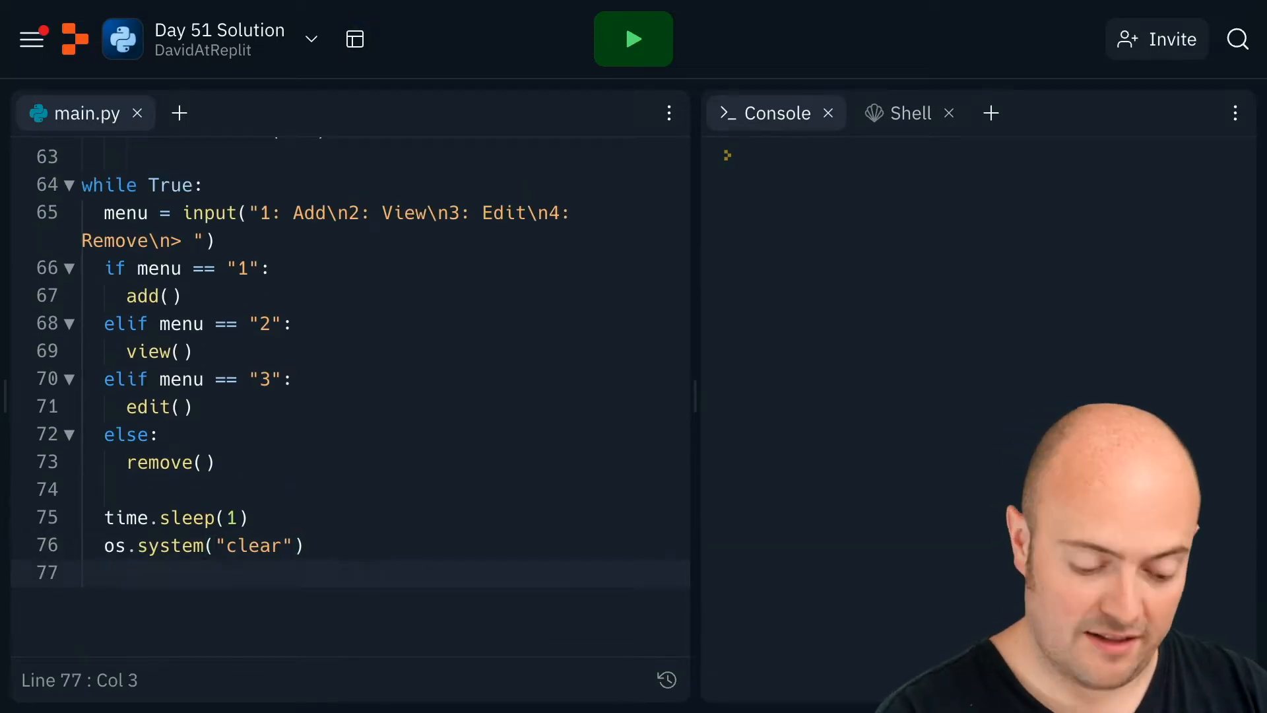
type("f = open(")
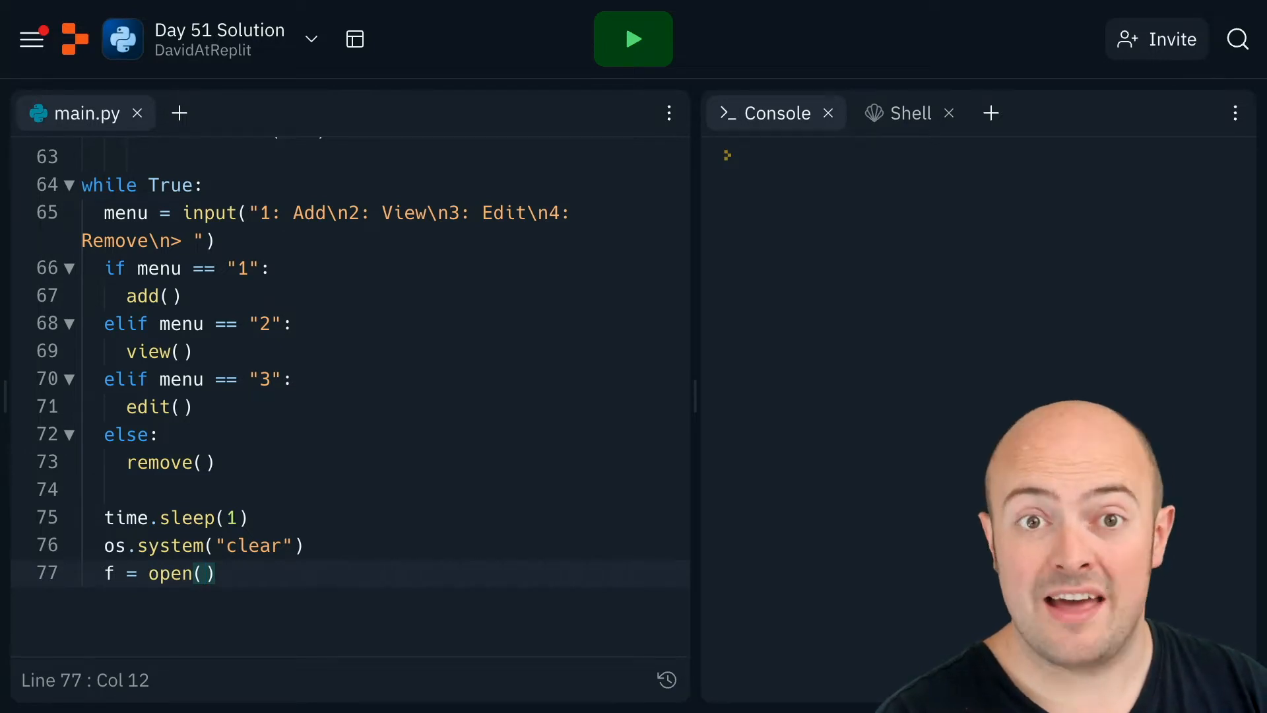
type("\"")
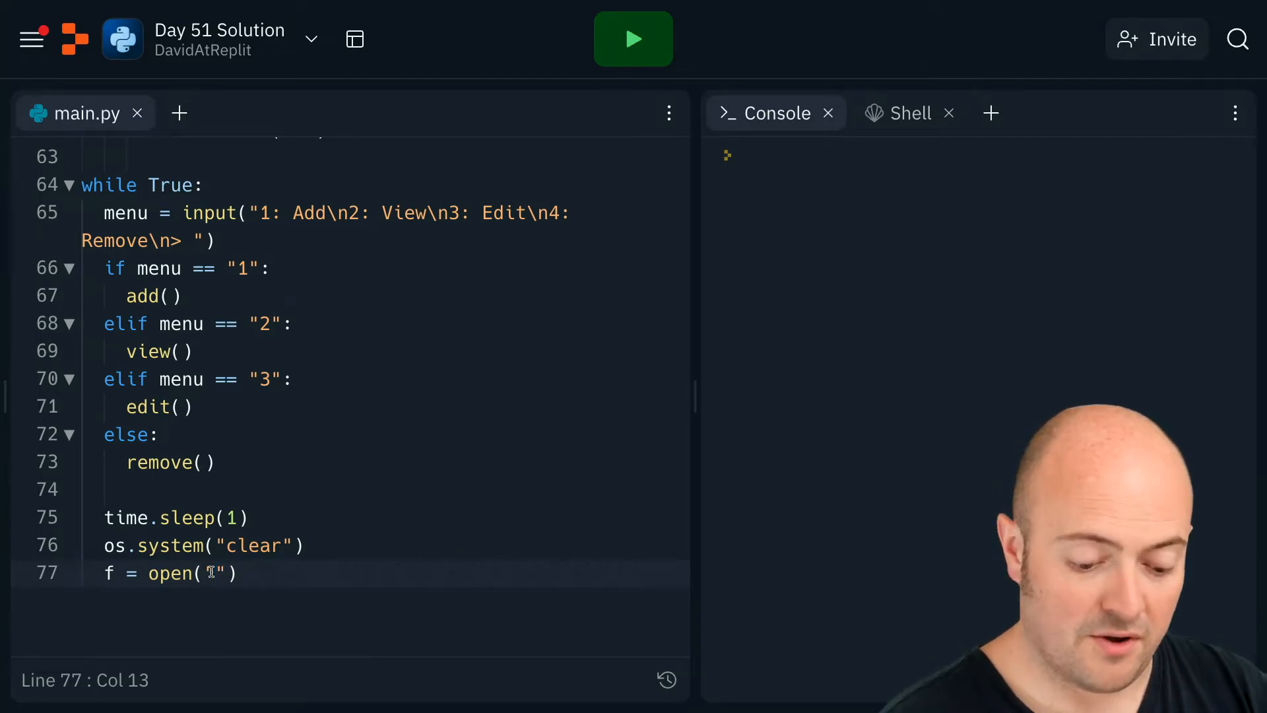
type("to.do")
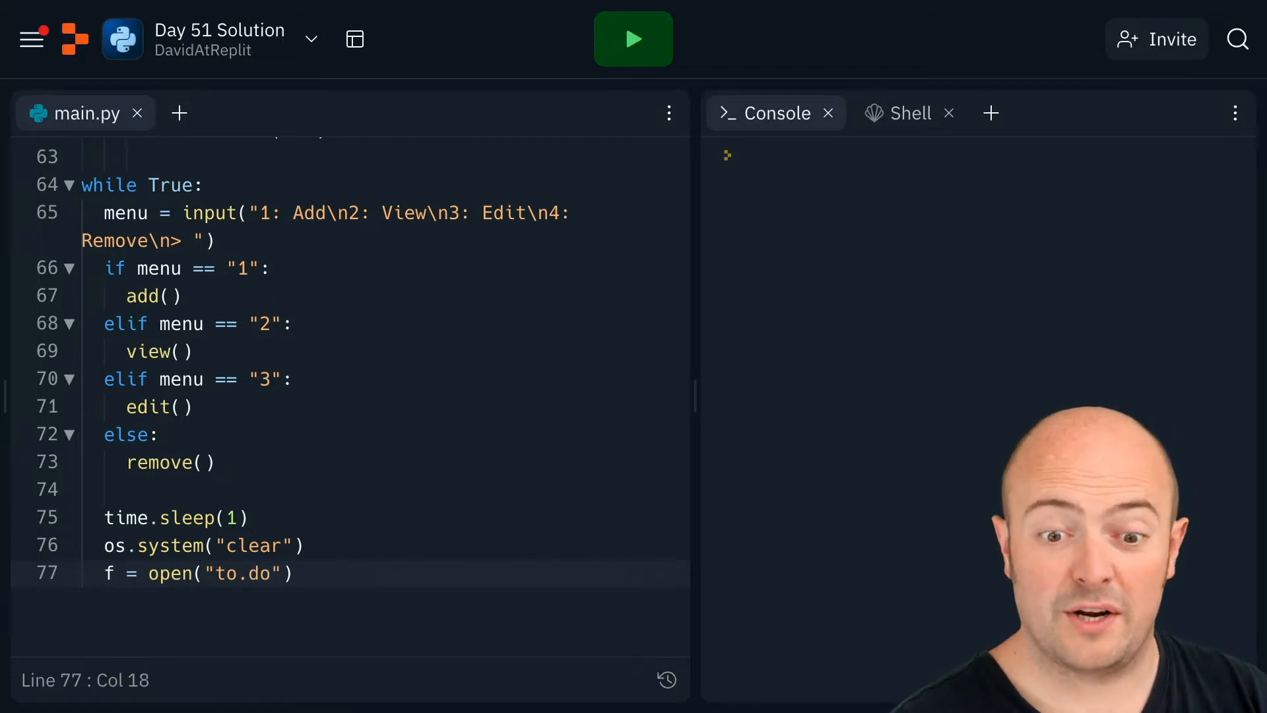
type(", \"w\"")
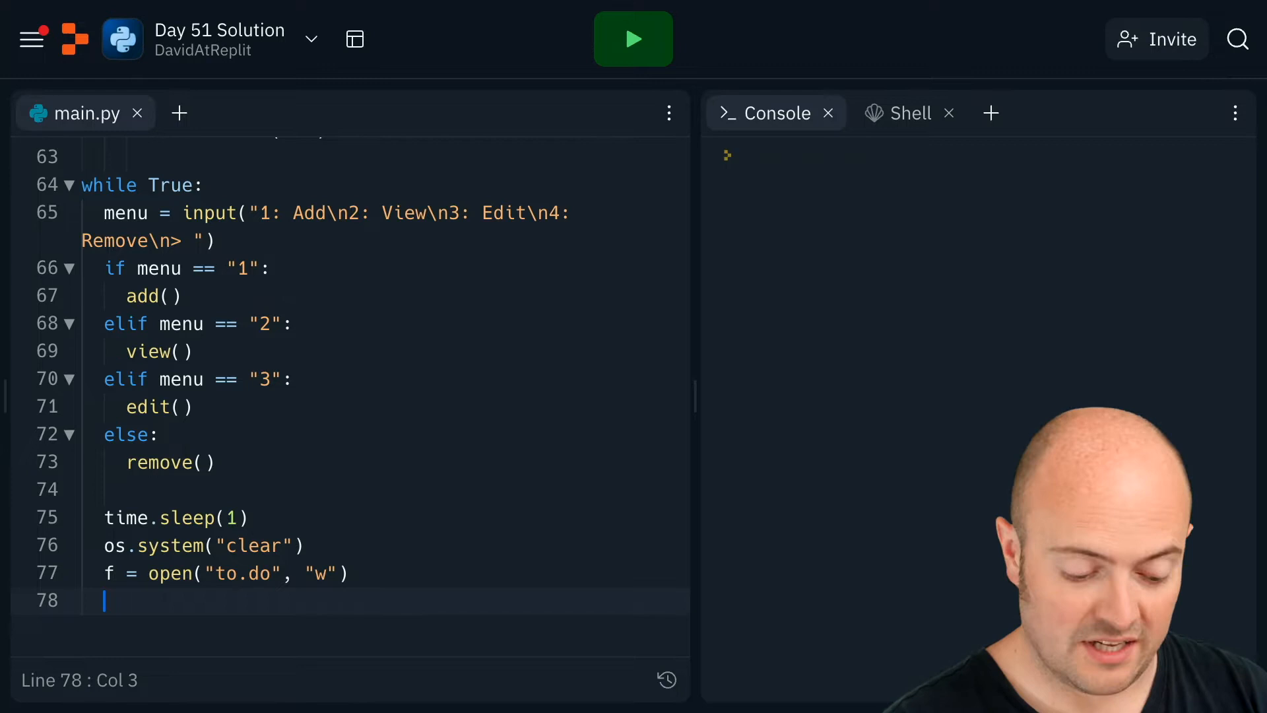
Write str(todo) to the file and close it with f.close().
type("f.write(")
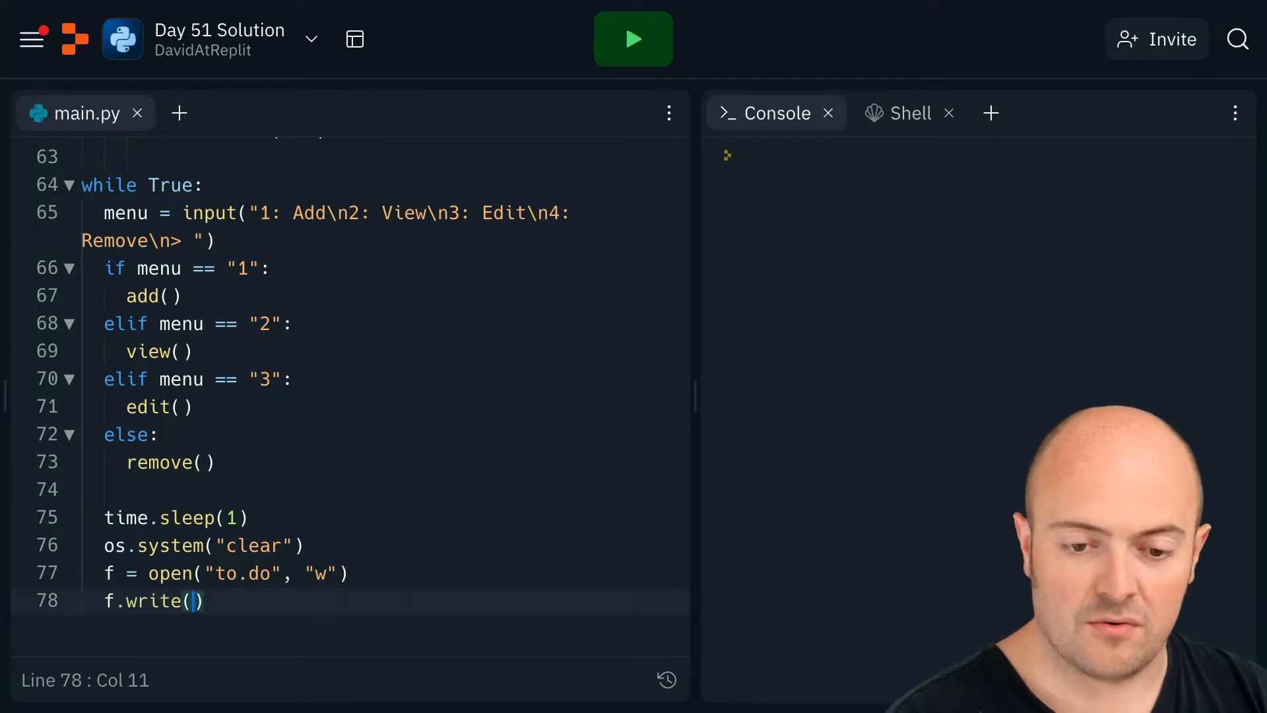
type("str(")
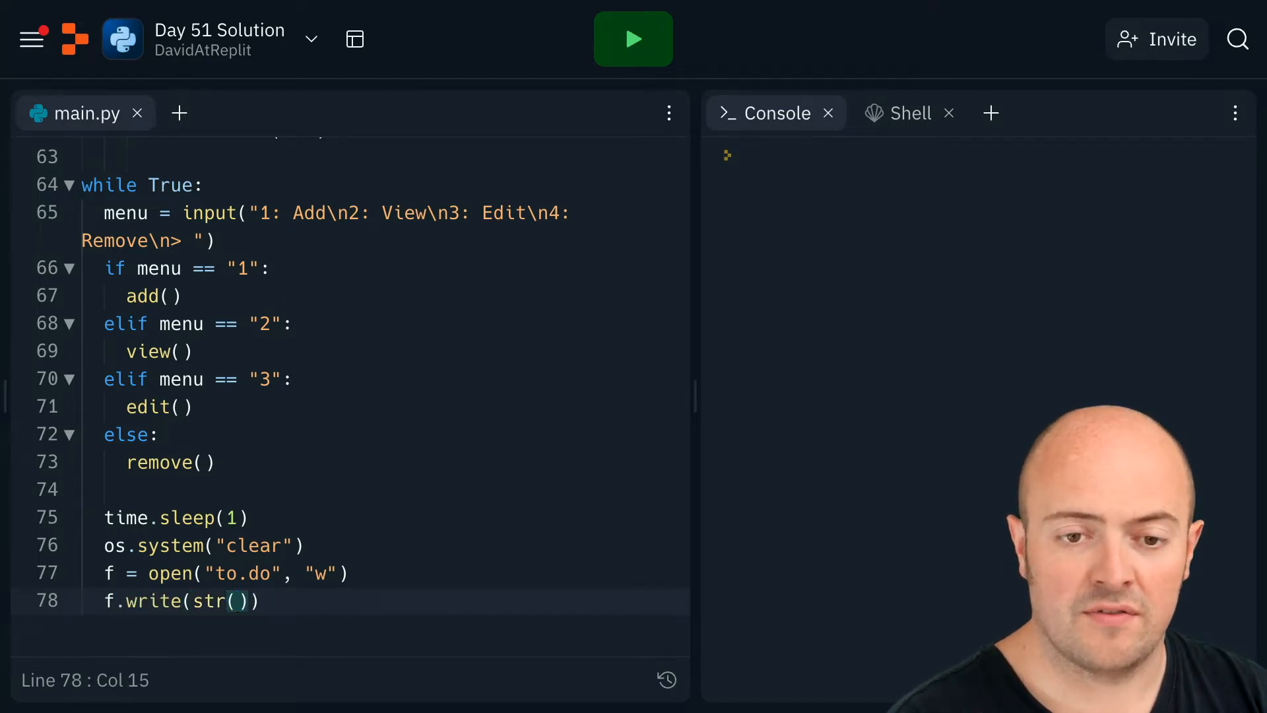
scroll("up", 3)
type("to")
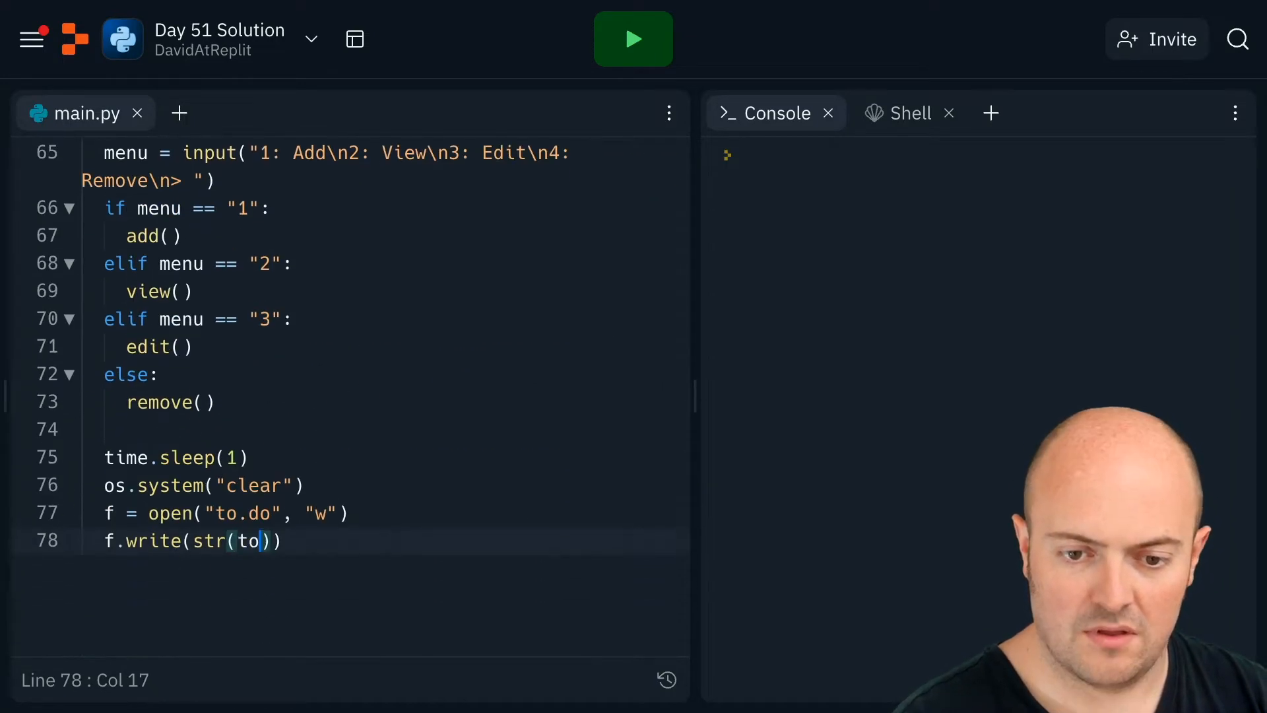
type("d")
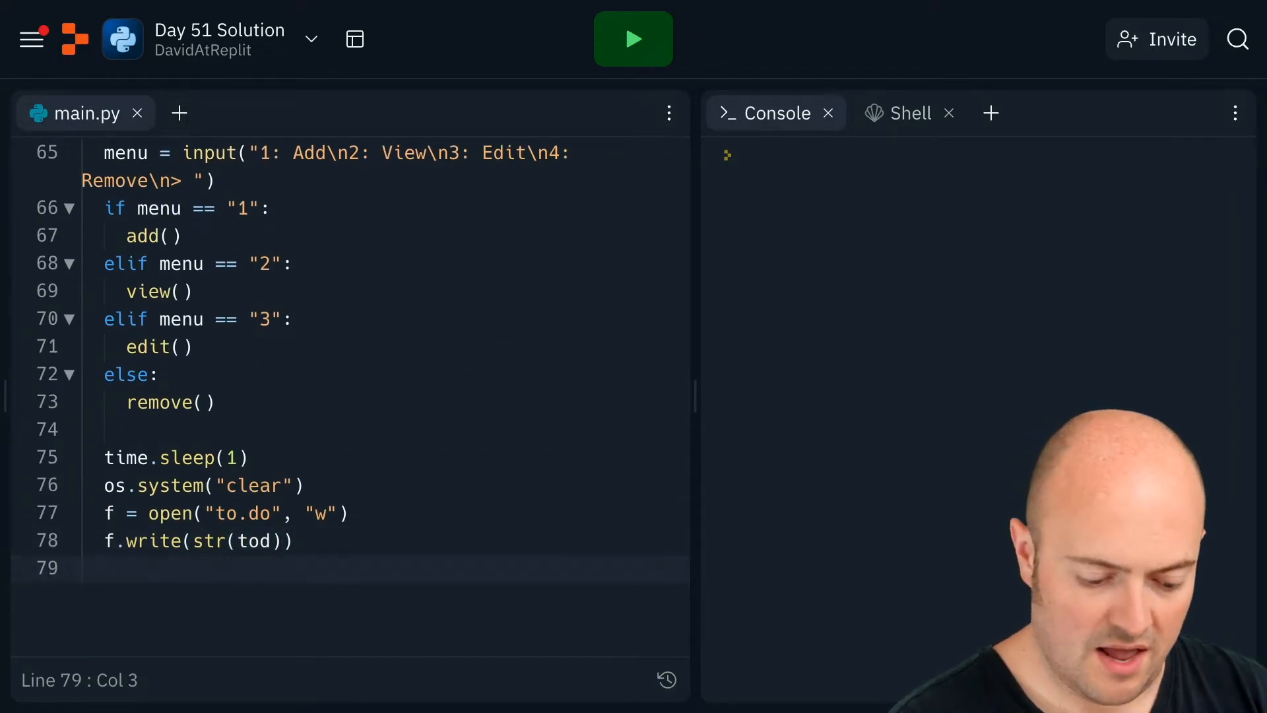
type("f.close()")
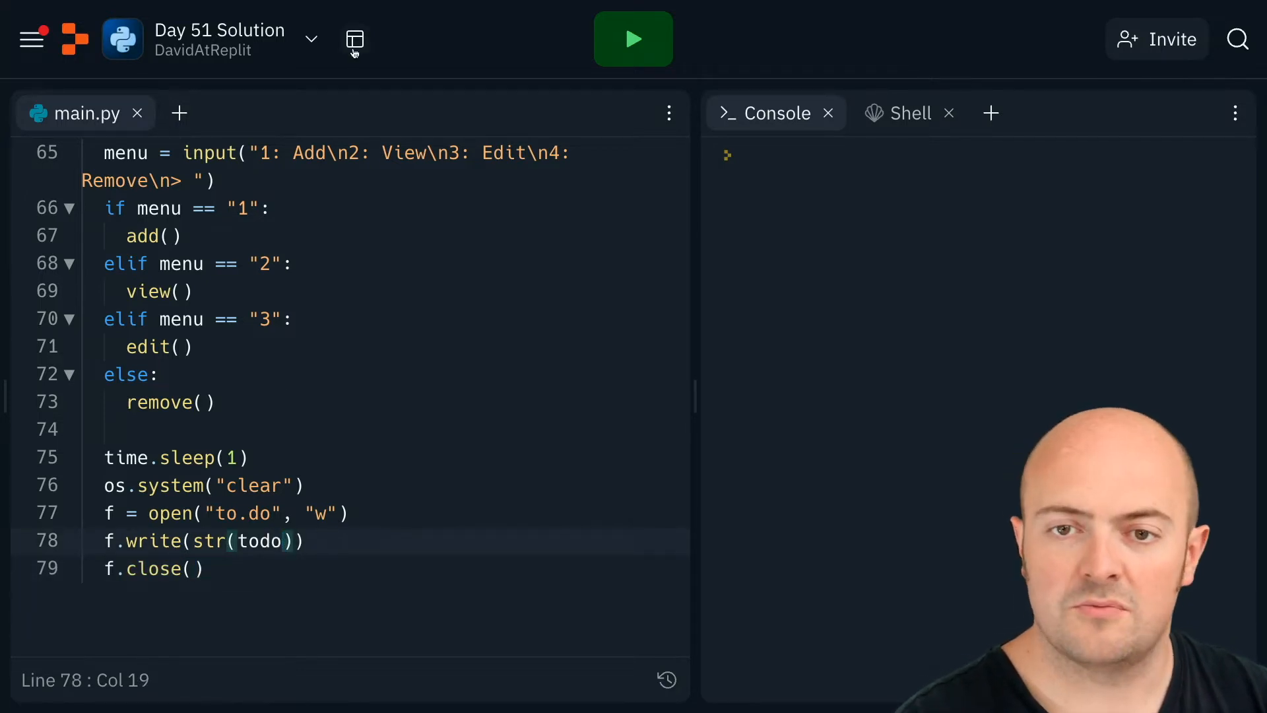
Run the program and add the task Call my nan, due Tomorrow, High priority.
left_click(355, 38)
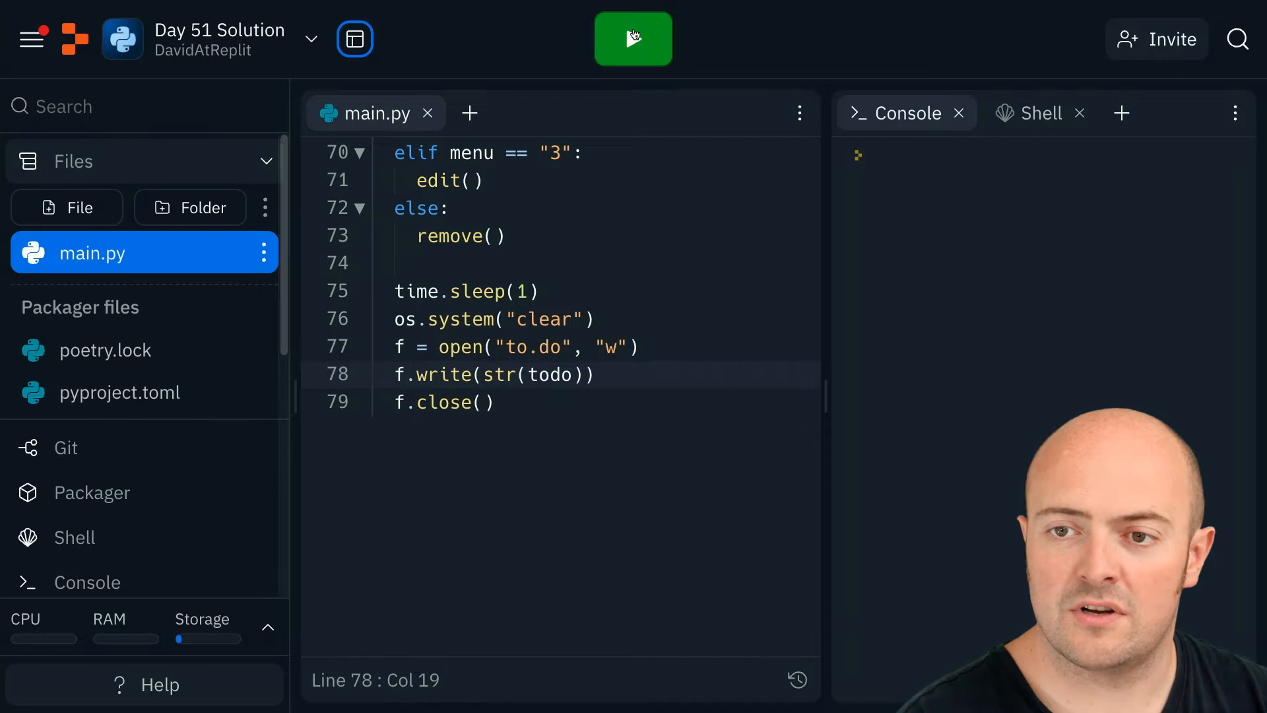
left_click(634, 38)
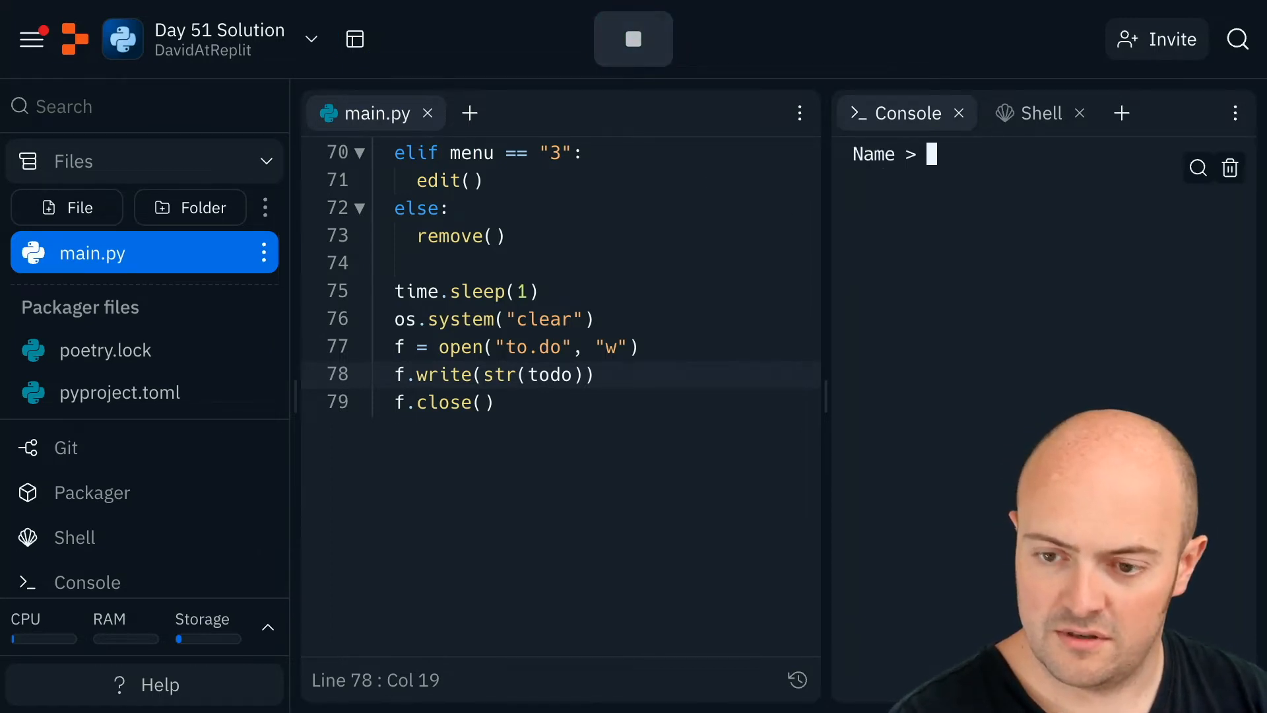
type("Call my nan")
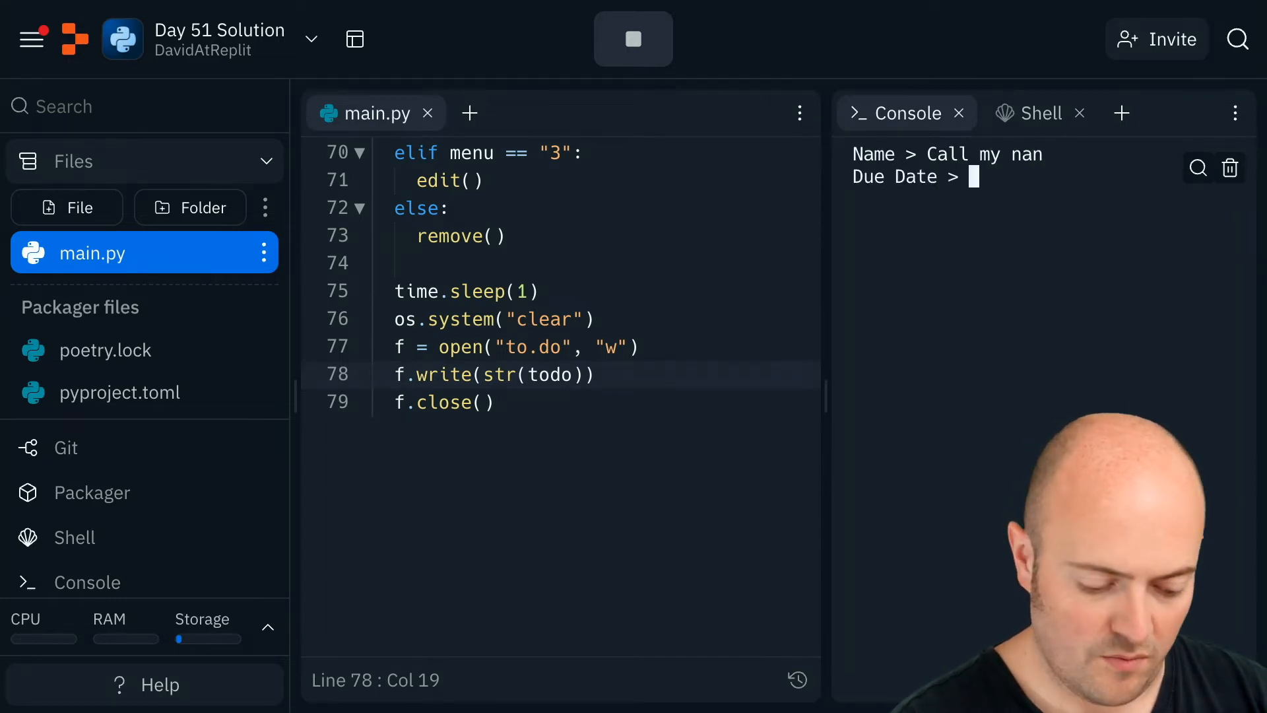
type("Tomorrow")
type("High")
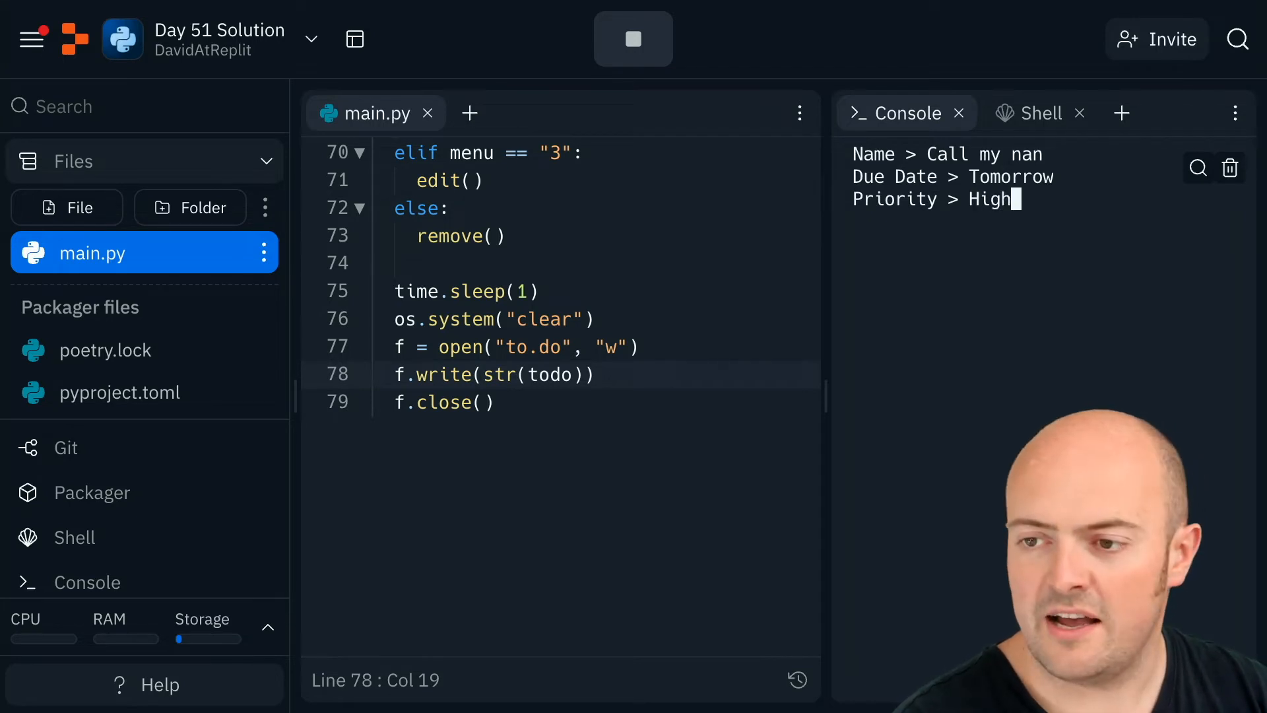
key("Return")
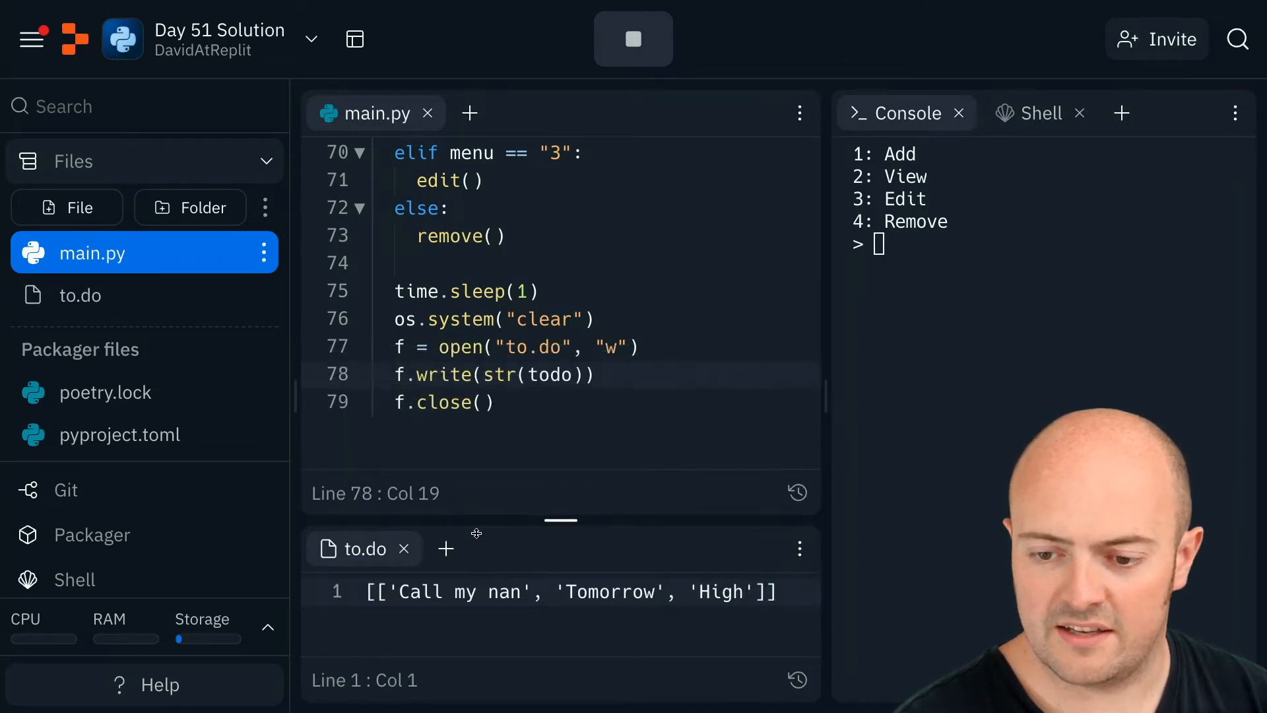
mouse_move(584, 421)
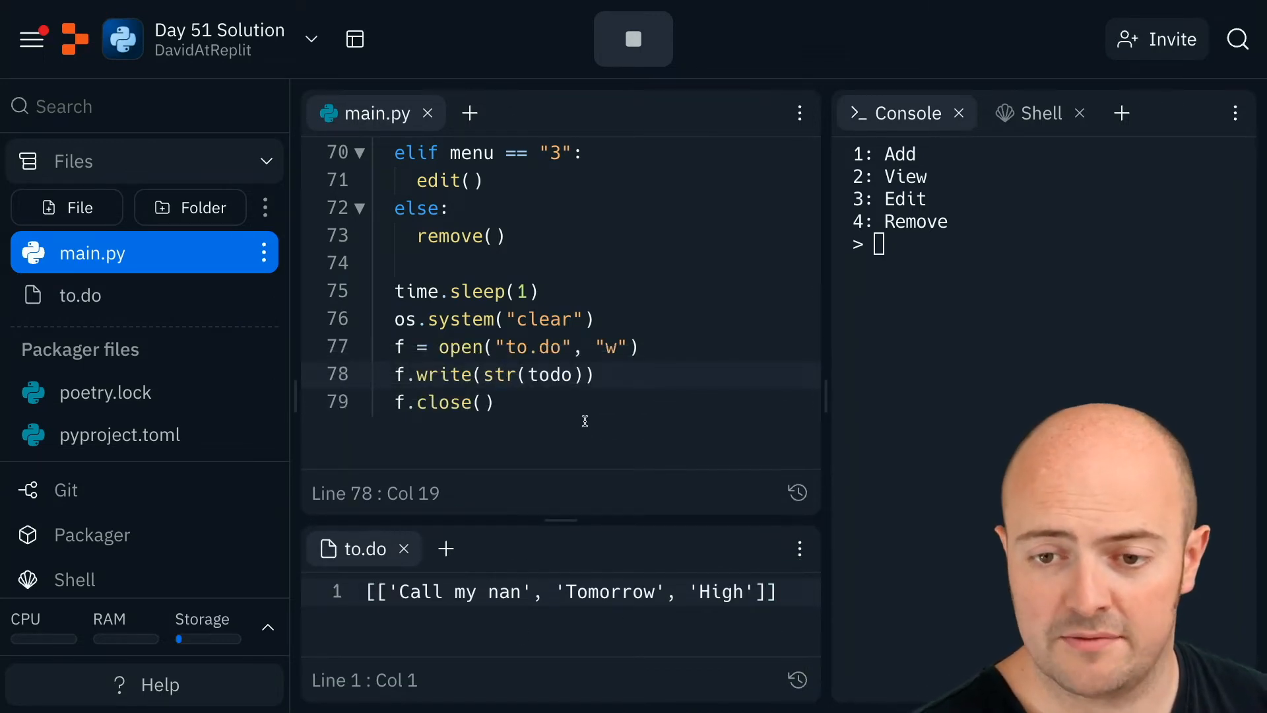
At the top of main.py add f = open("to.do", "r").
scroll("up", 3)
type("f =")
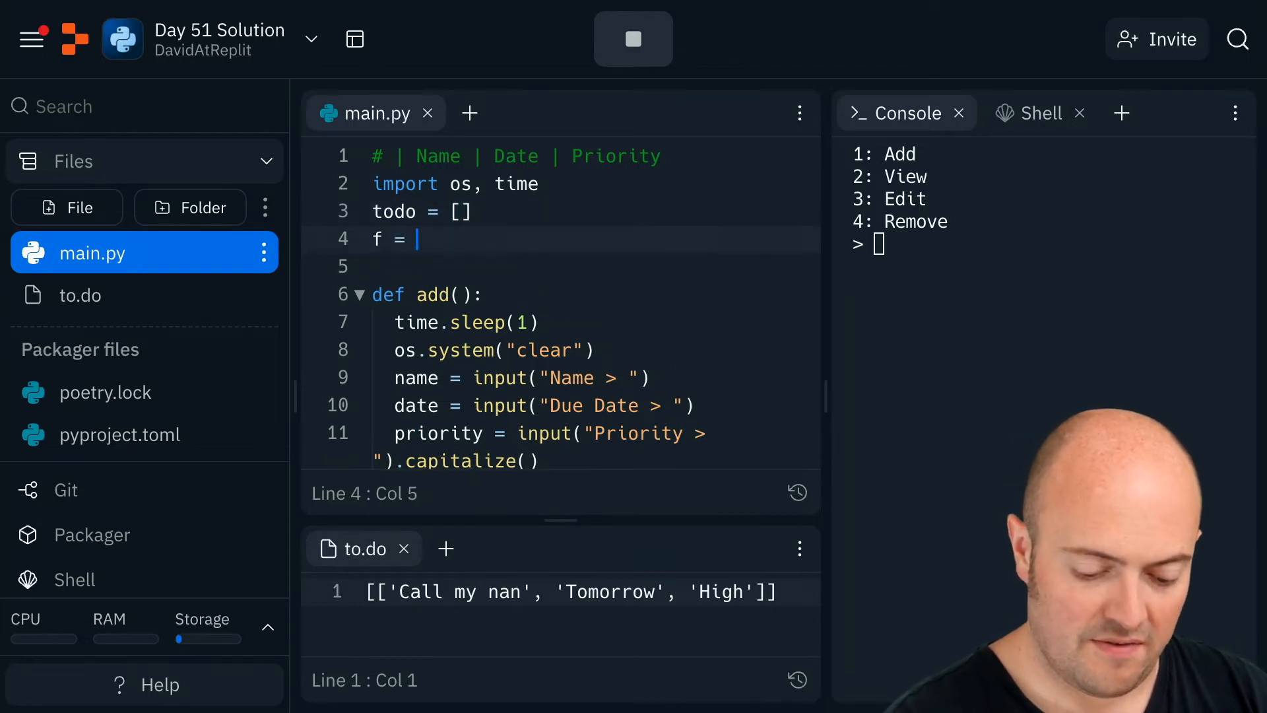
type("open()")
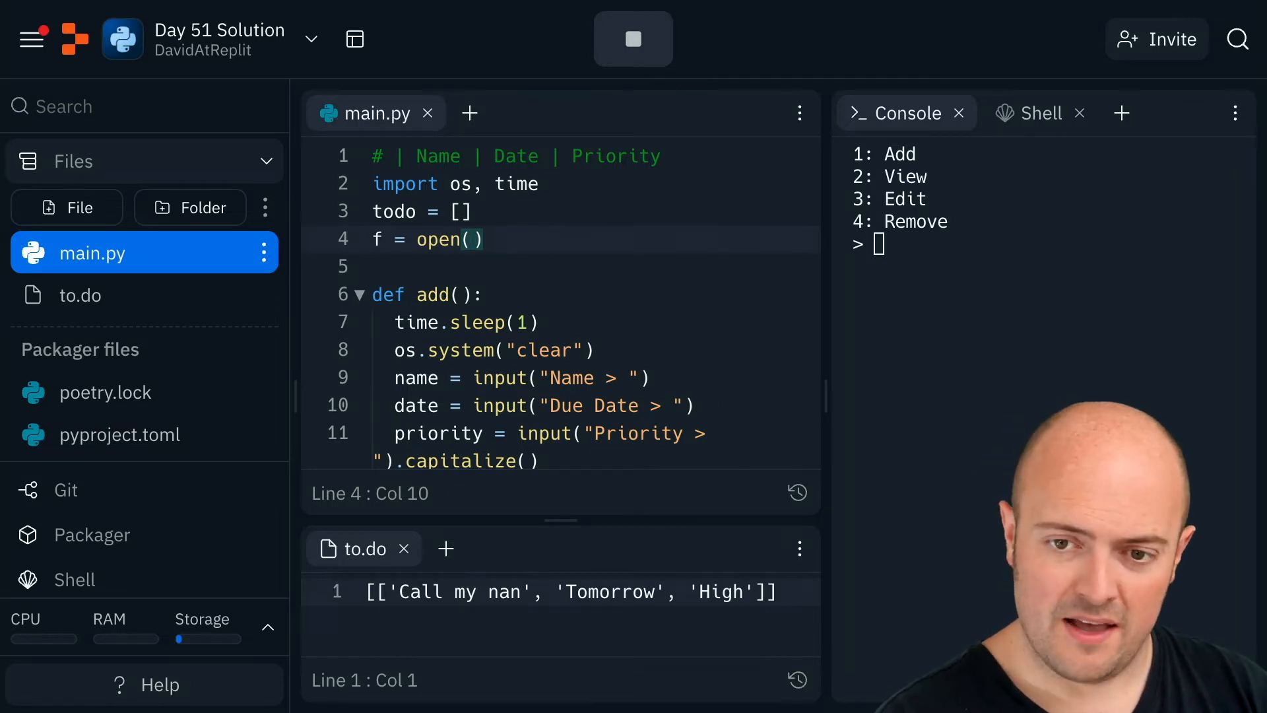
type("\"to.do\"")
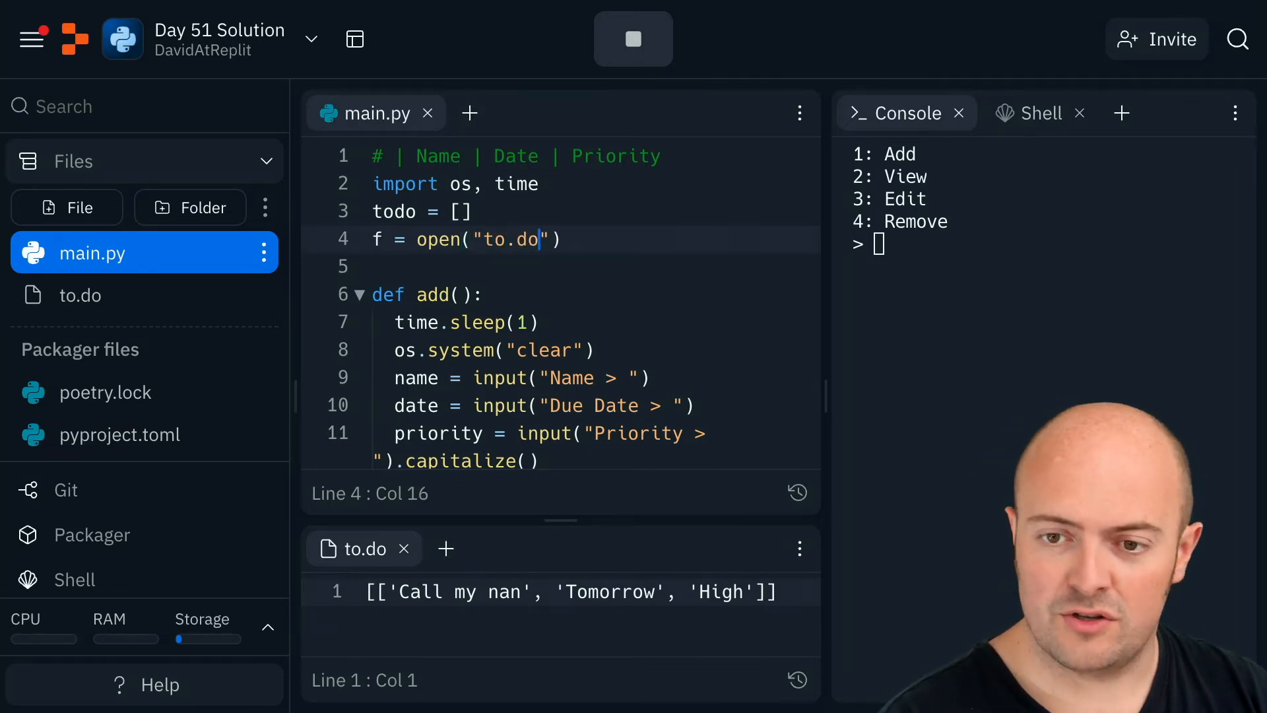
type(", \"r\"")
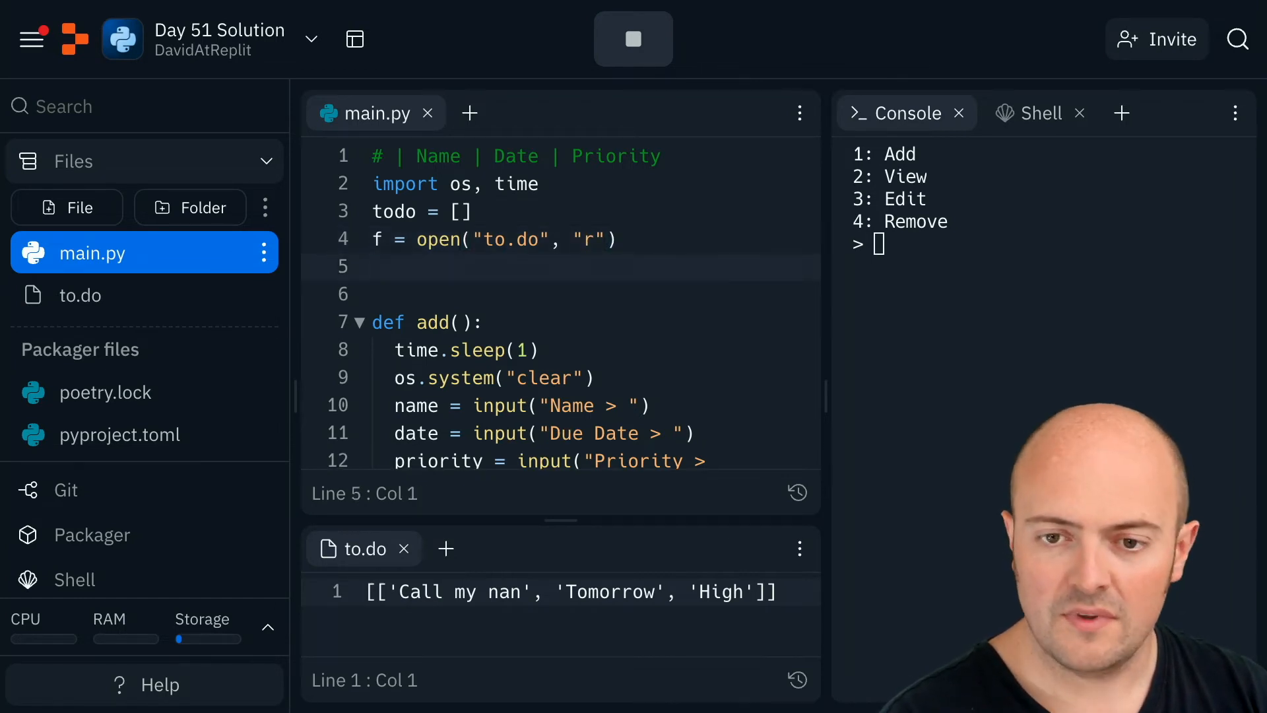
Load the list with todo = eval(f.read()) and close the file.
left_click(372, 266)
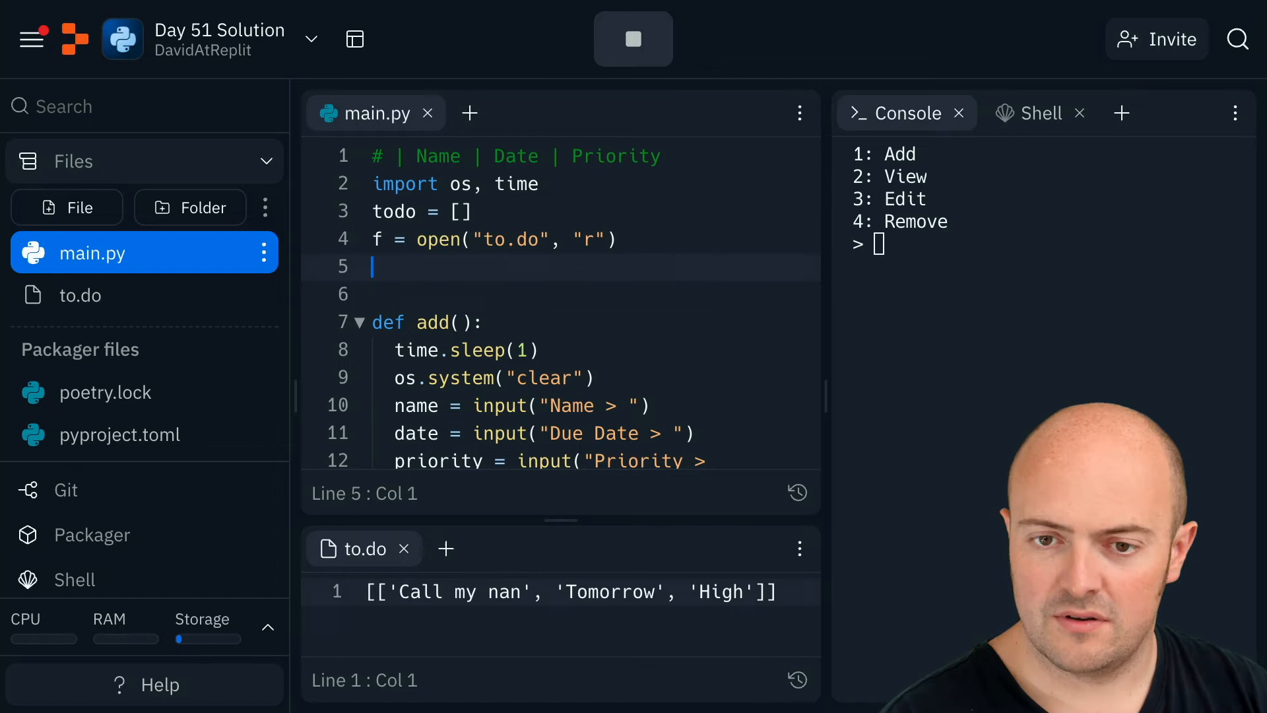
type("todo = eva")
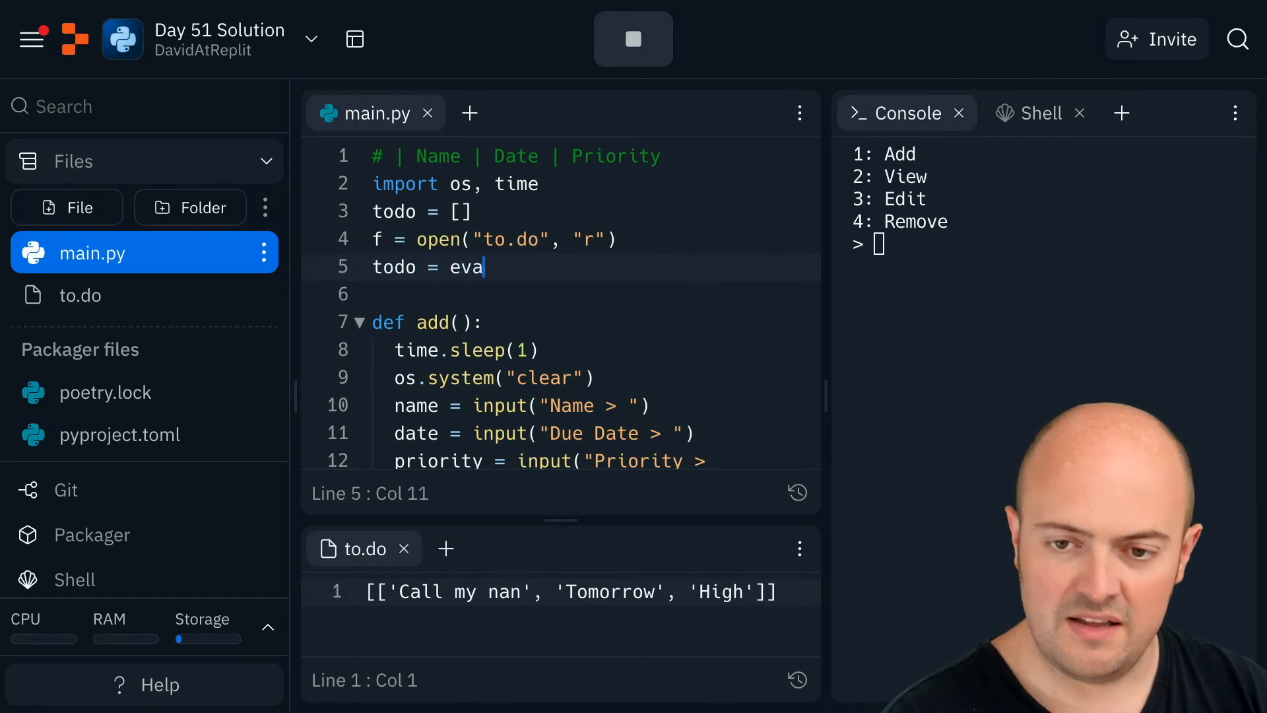
type("l(f.read)")
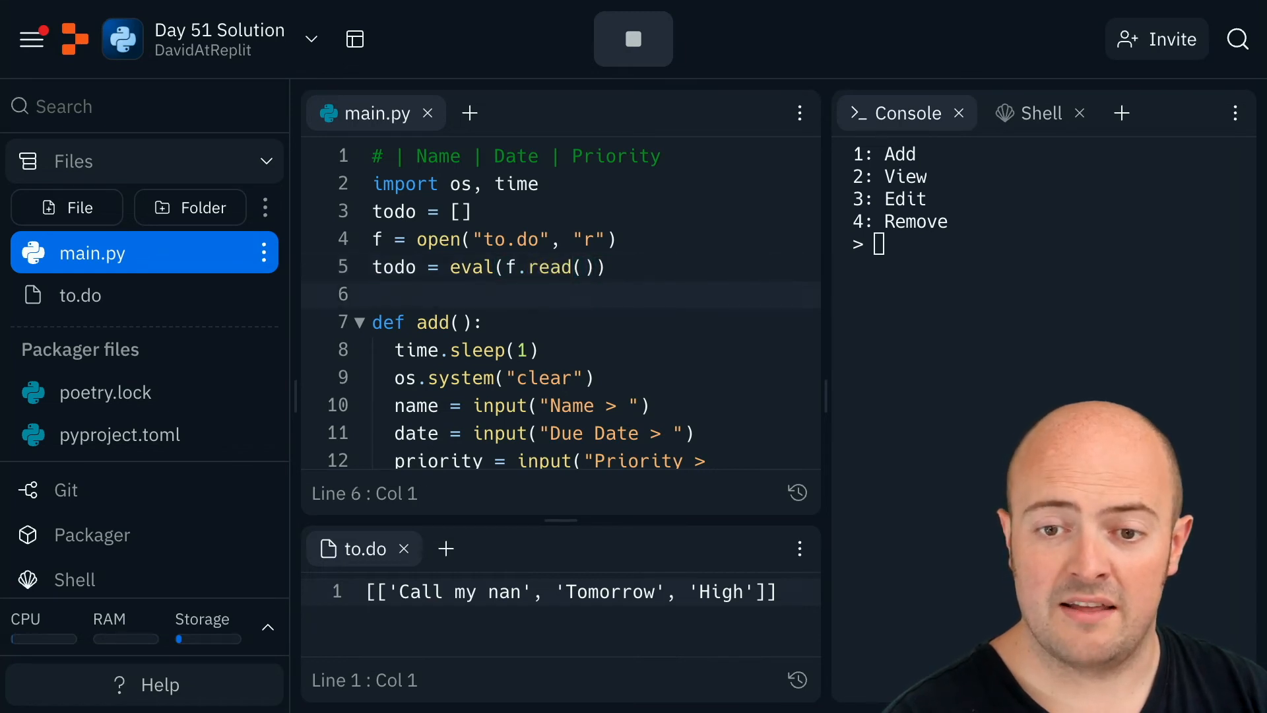
key("Return")
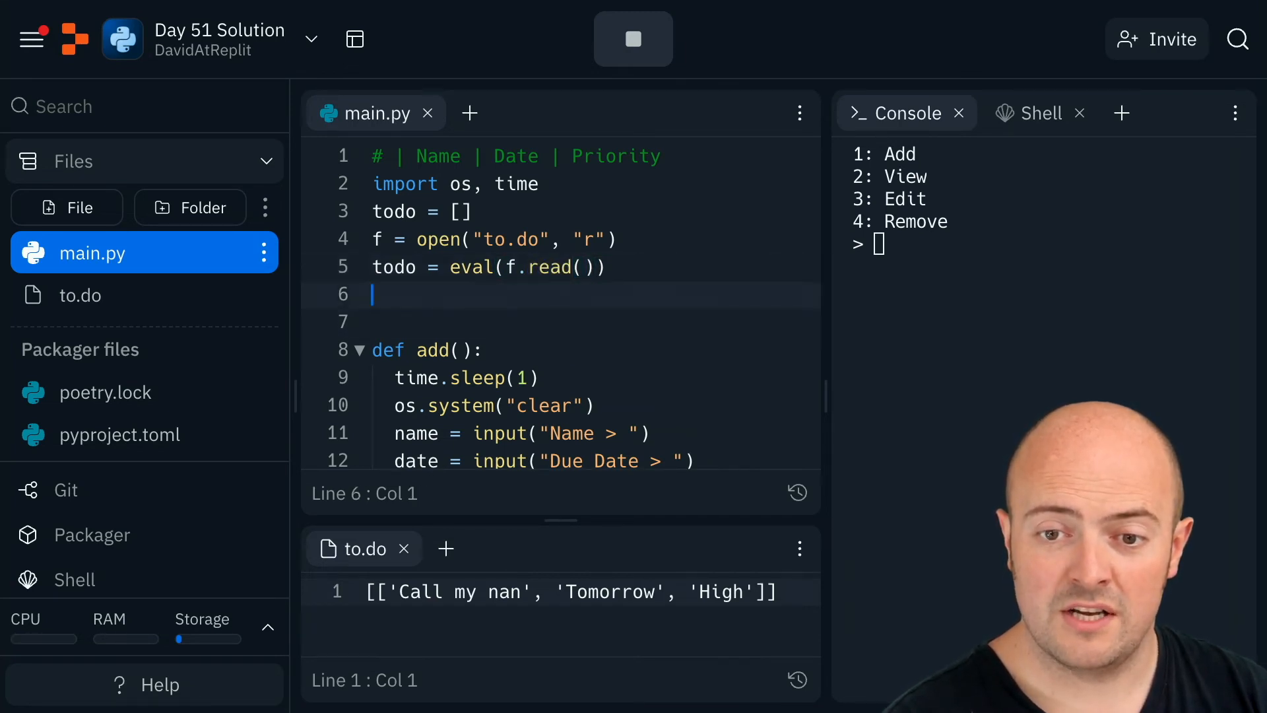
type("f.close()")
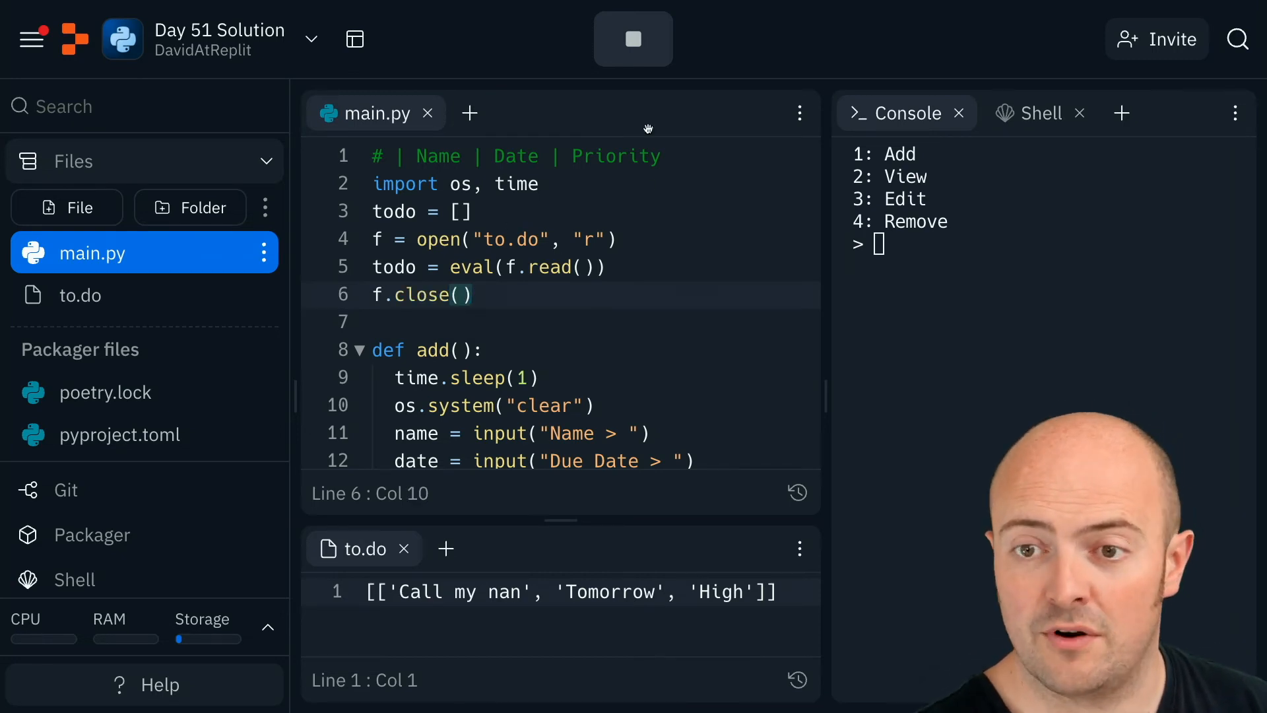
Stop and rerun the program, then view all tasks to show the reloaded Call my nan entry.
left_click(634, 38)
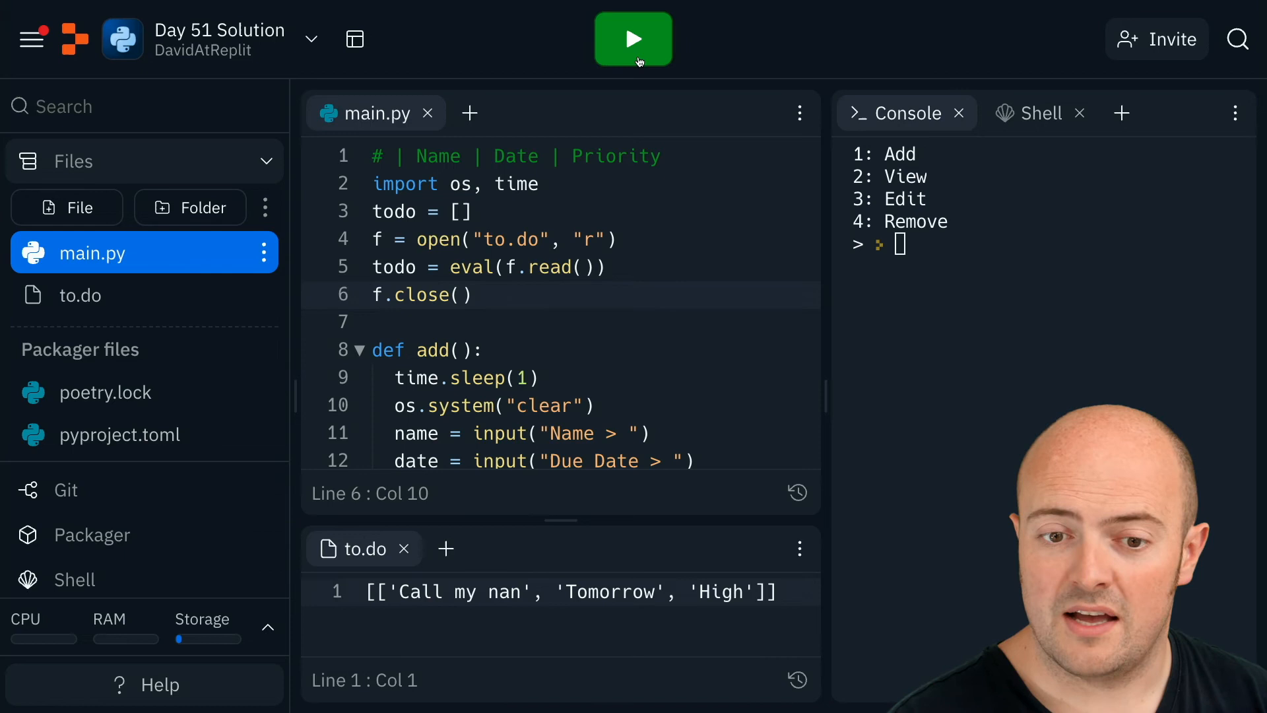
left_click(634, 38)
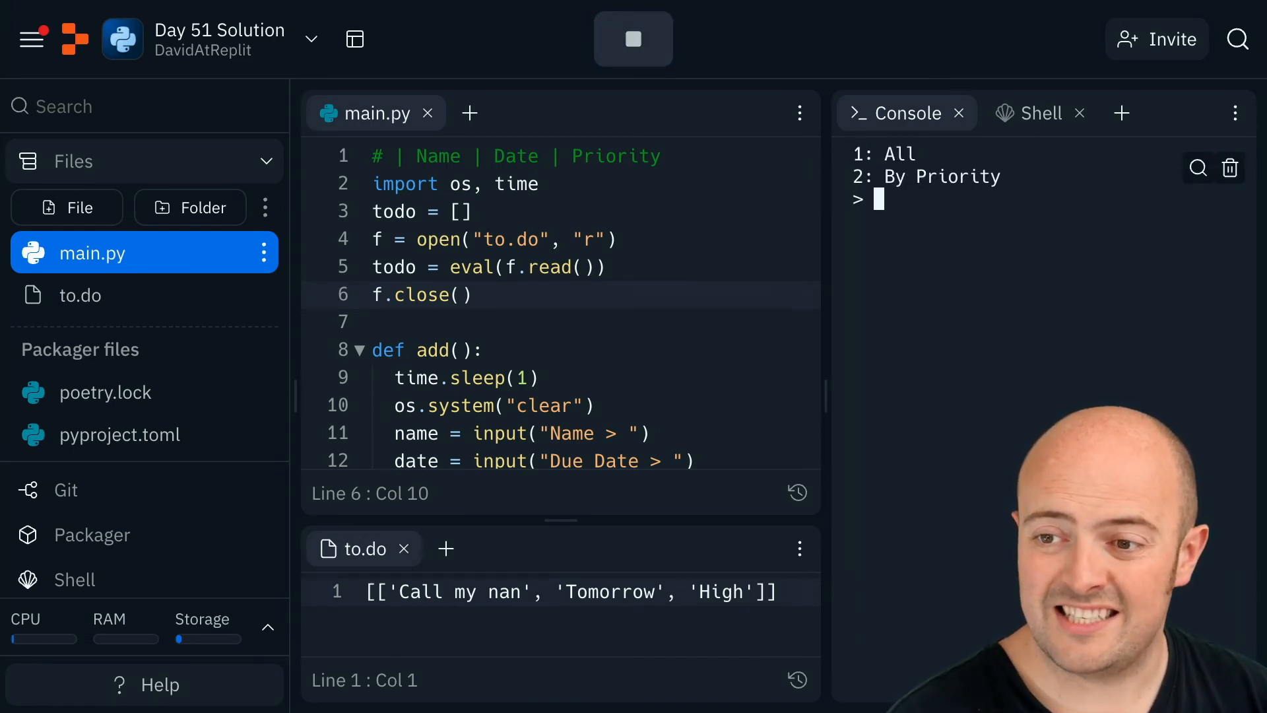
type("1")
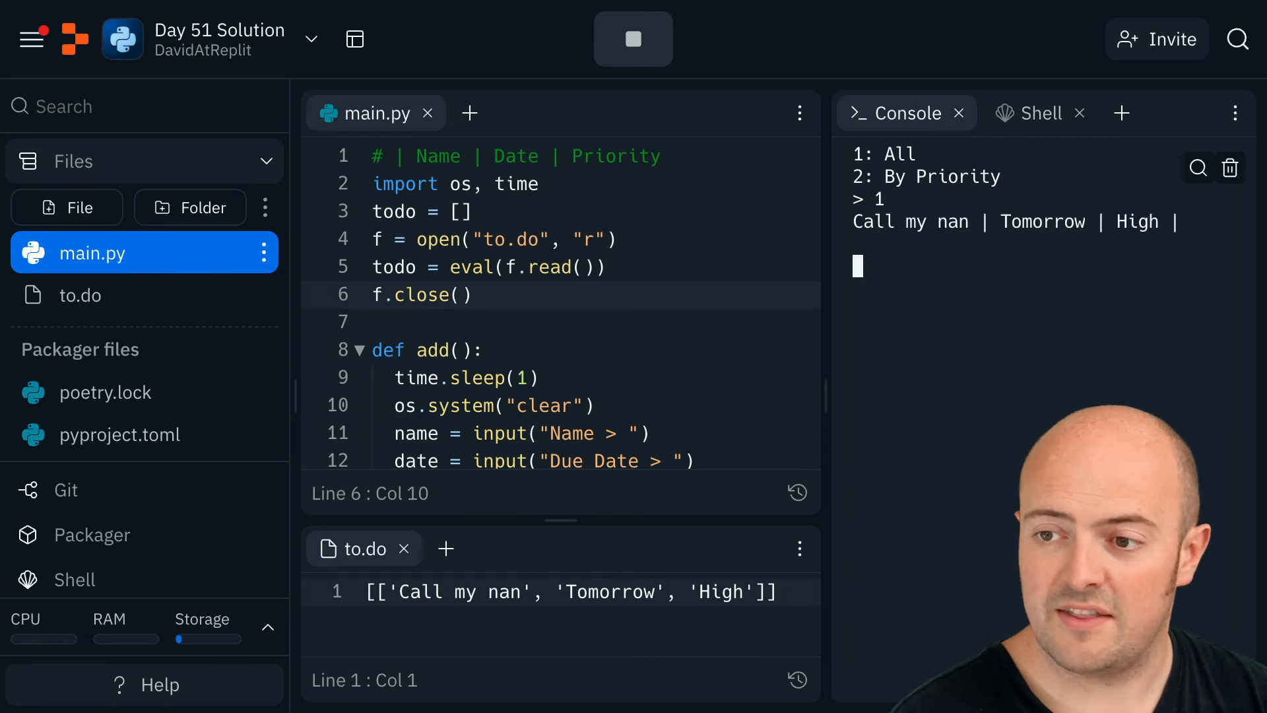